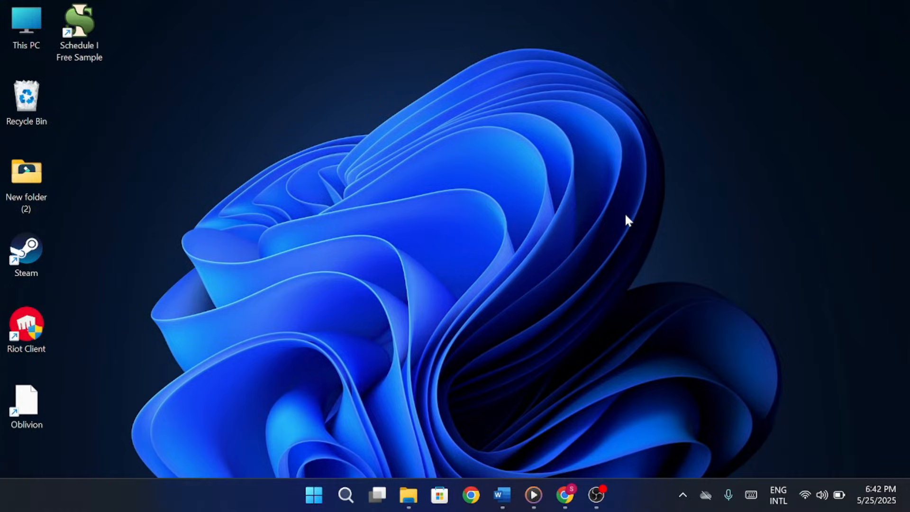
pyautogui.moveTo(665, 161)
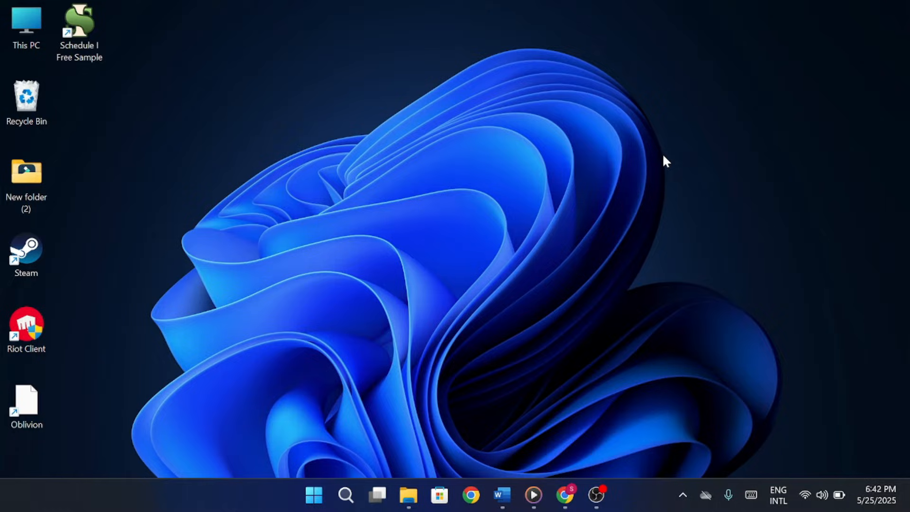
pyautogui.moveTo(585, 379)
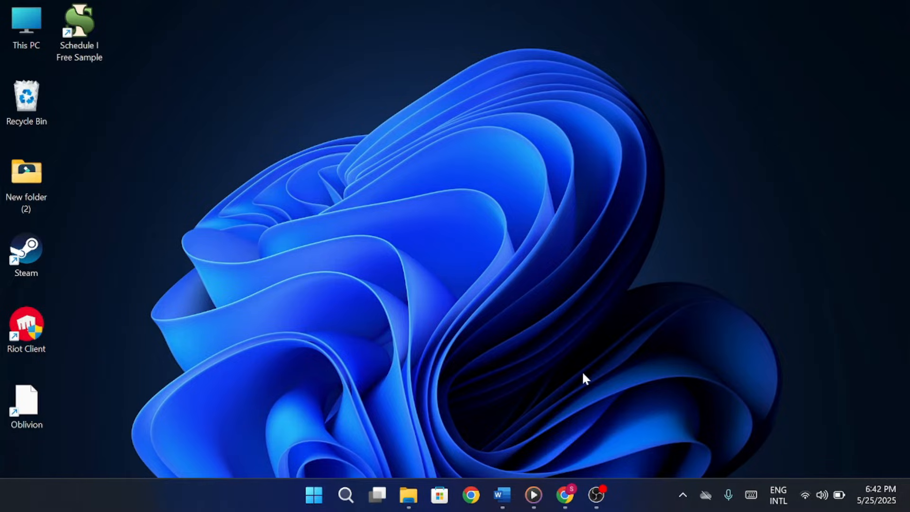
pyautogui.moveTo(672, 303)
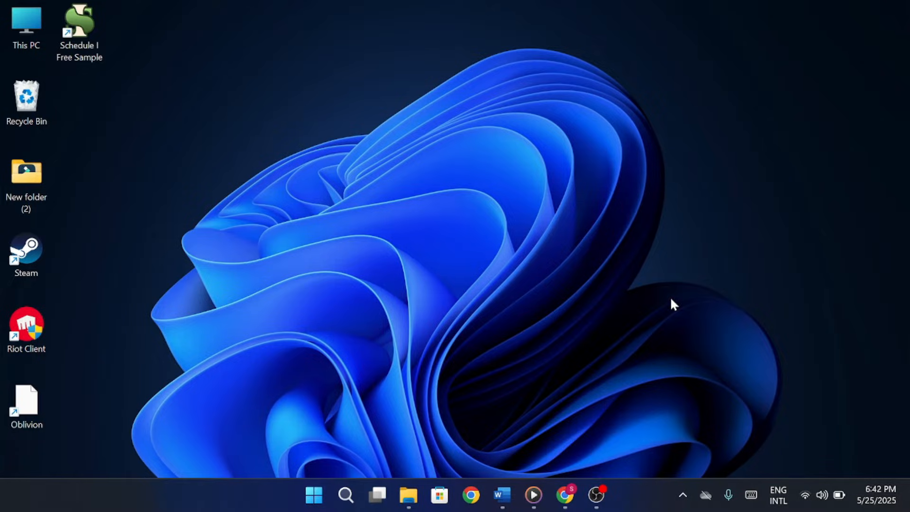
pyautogui.moveTo(567, 477)
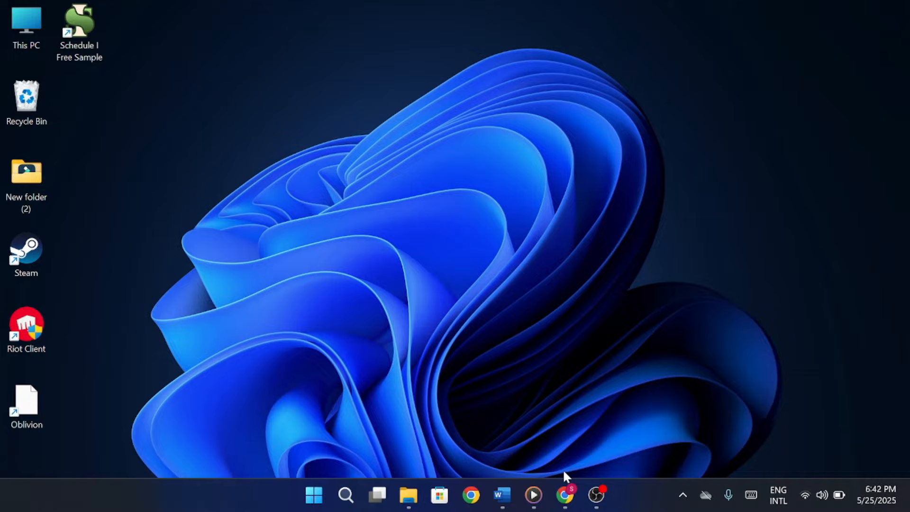
pyautogui.click(564, 495)
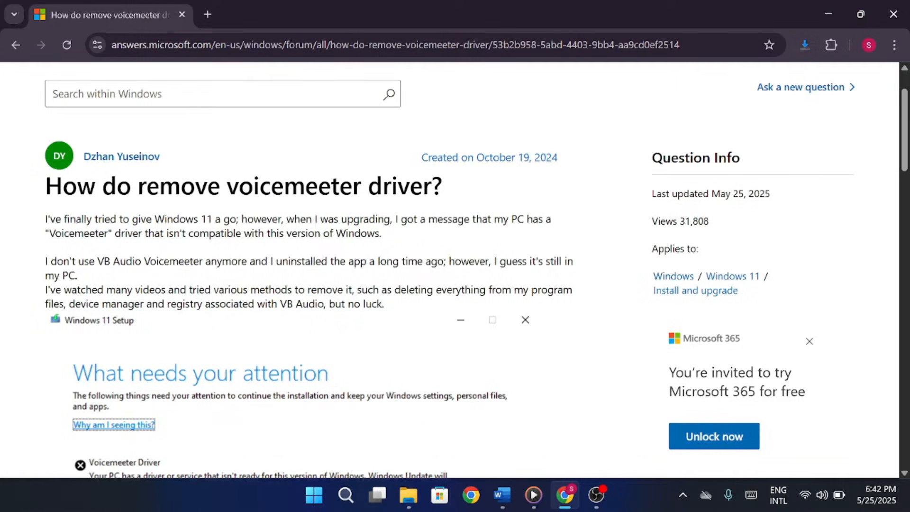
pyautogui.moveTo(269, 213)
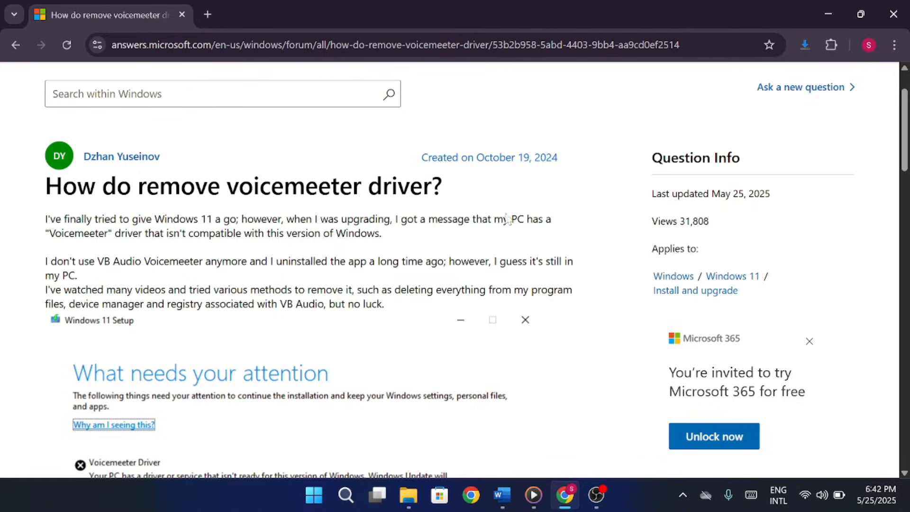
pyautogui.scroll(-3)
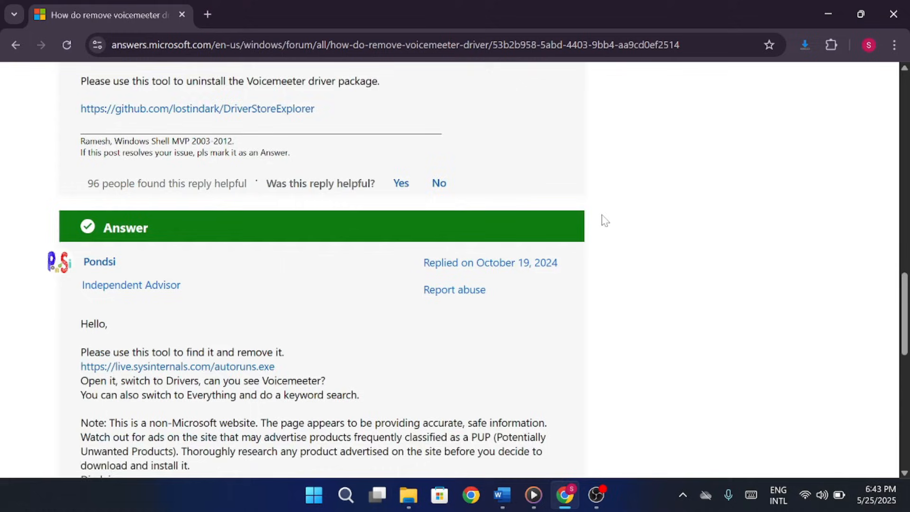
pyautogui.scroll(-3)
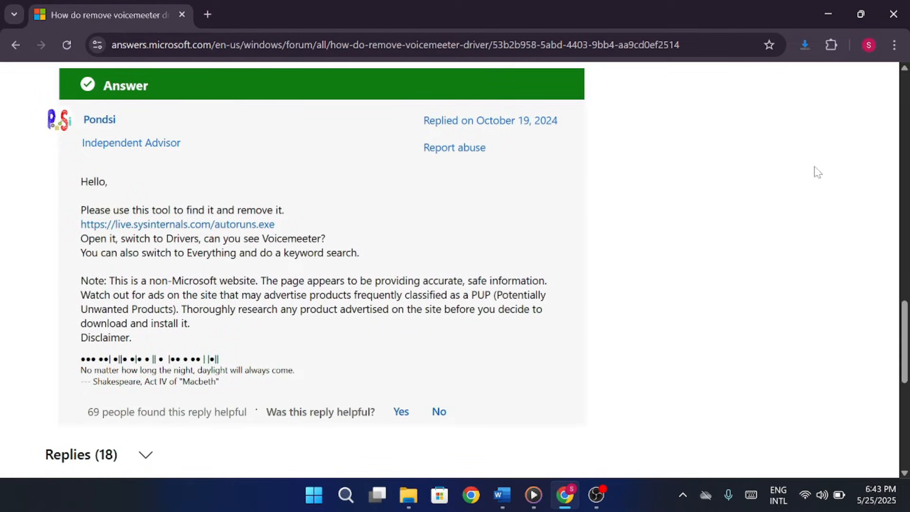
pyautogui.moveTo(688, 307)
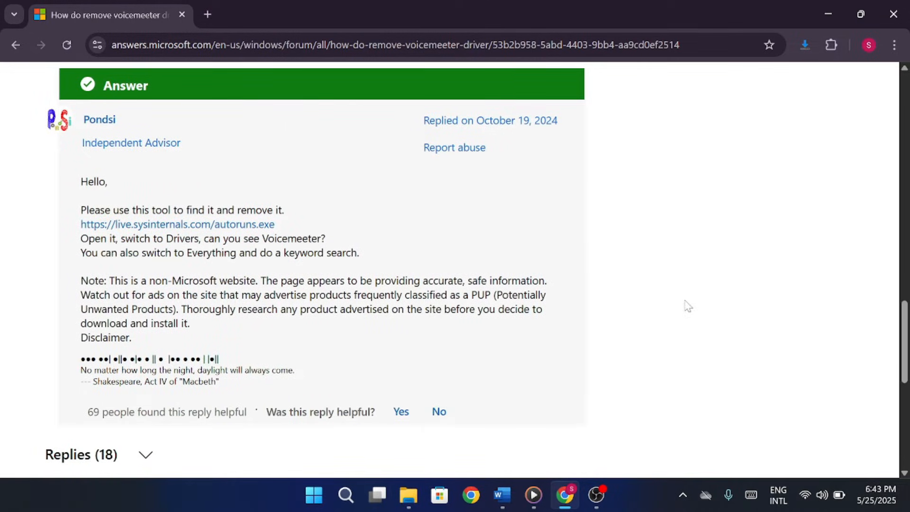
pyautogui.moveTo(835, 139)
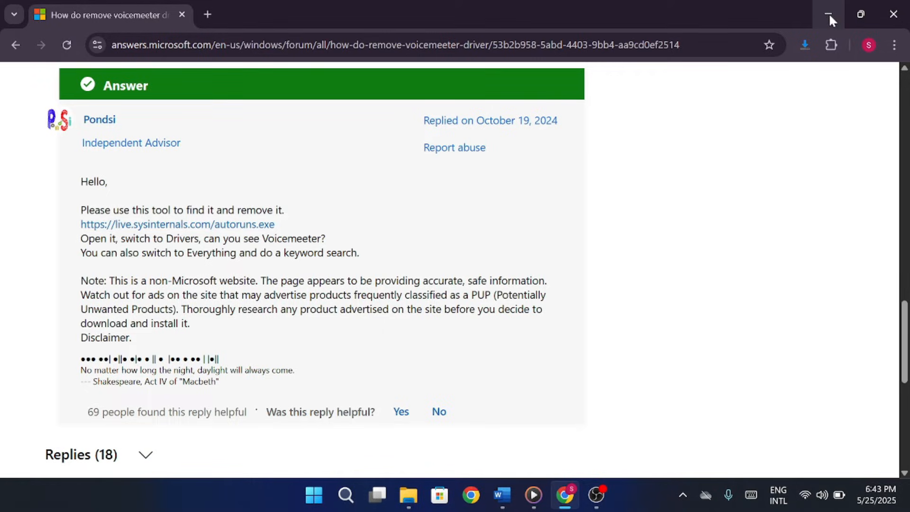
pyautogui.click(829, 13)
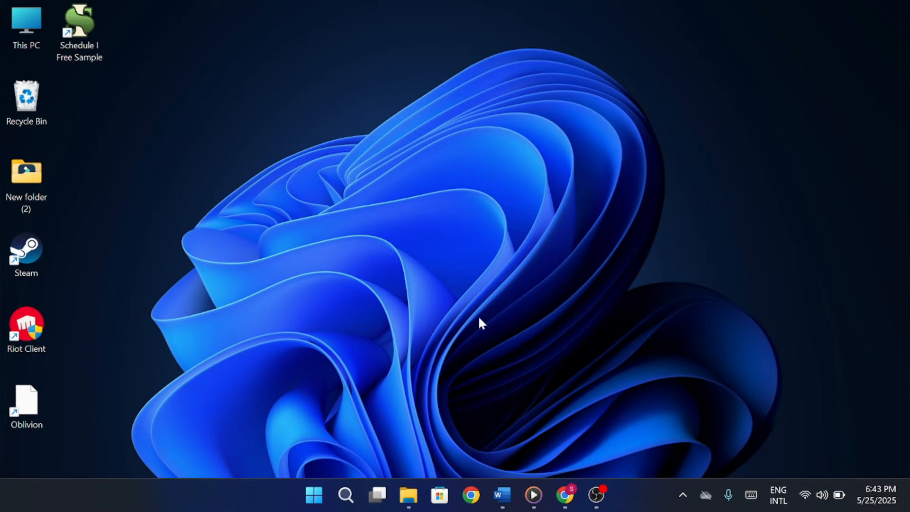
pyautogui.moveTo(383, 411)
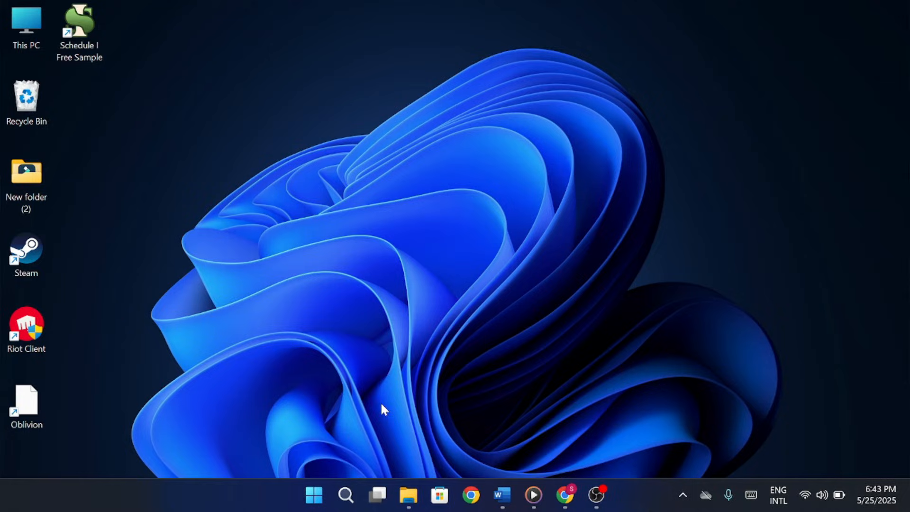
pyautogui.moveTo(371, 432)
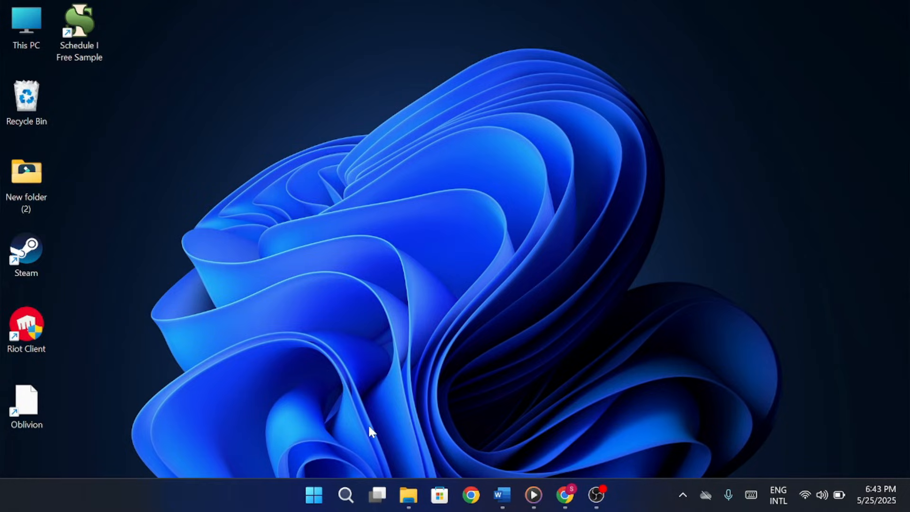
pyautogui.click(346, 494)
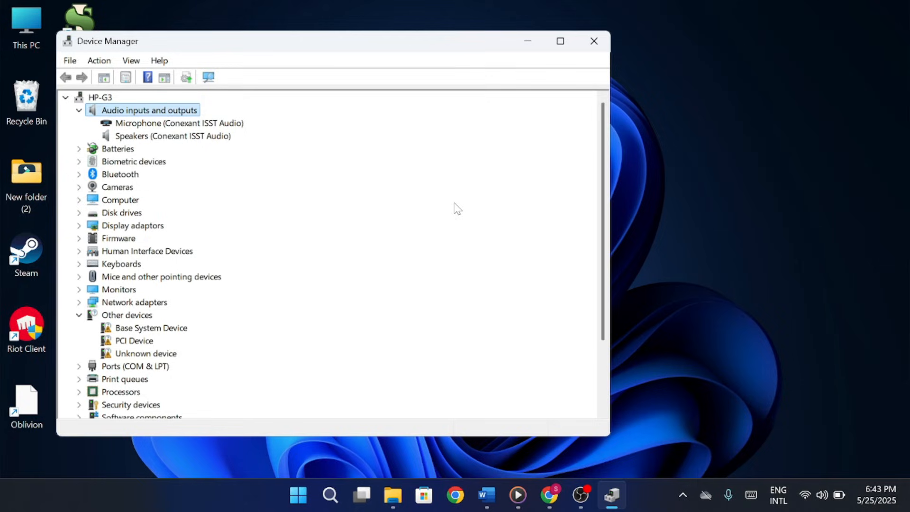
pyautogui.moveTo(431, 266)
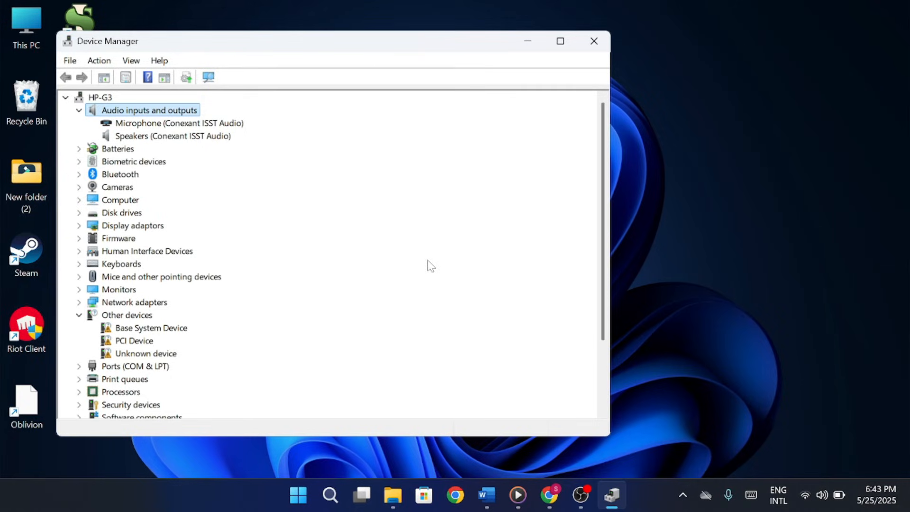
pyautogui.moveTo(359, 262)
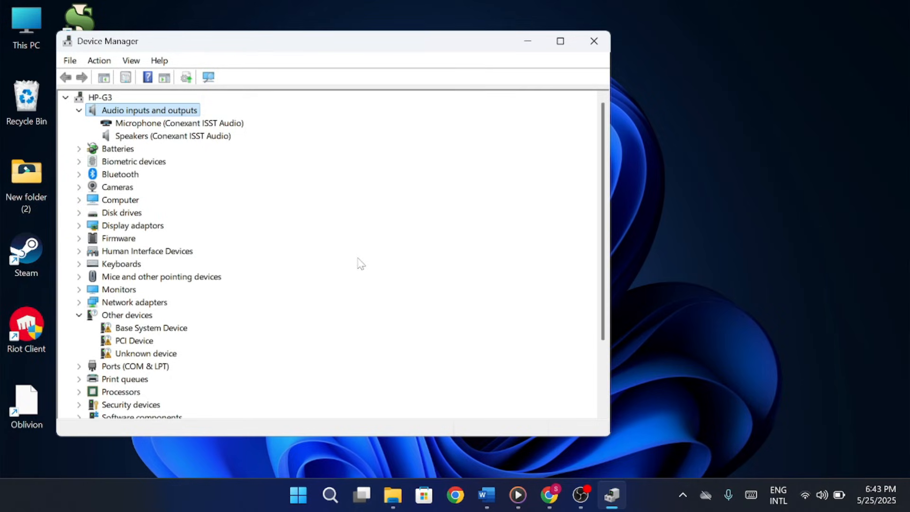
pyautogui.moveTo(446, 225)
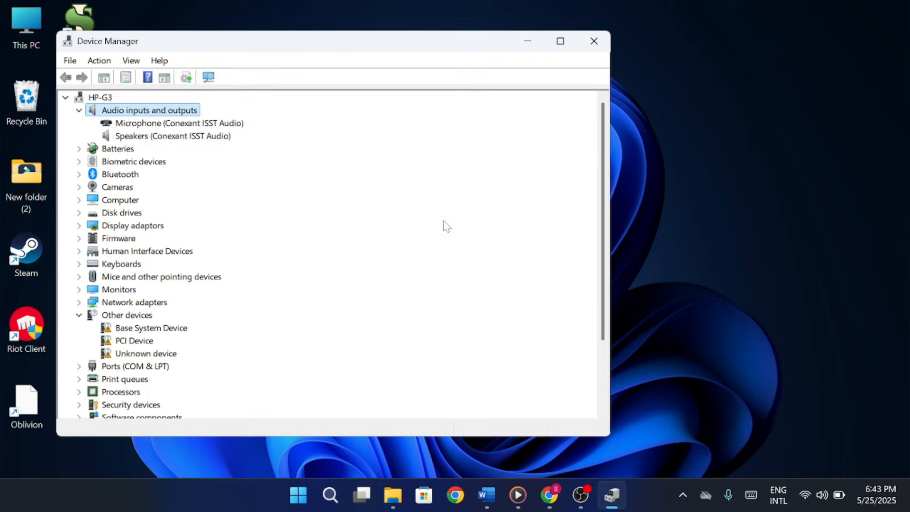
pyautogui.moveTo(564, 241)
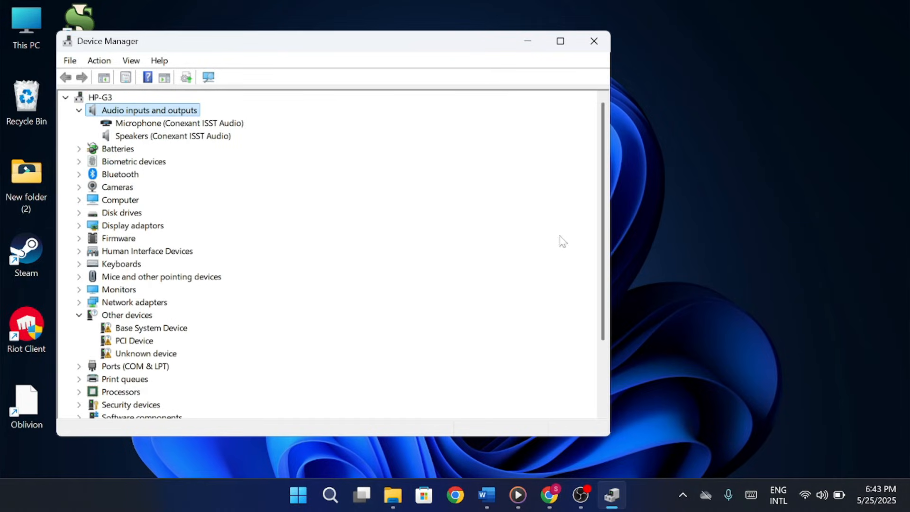
pyautogui.moveTo(486, 211)
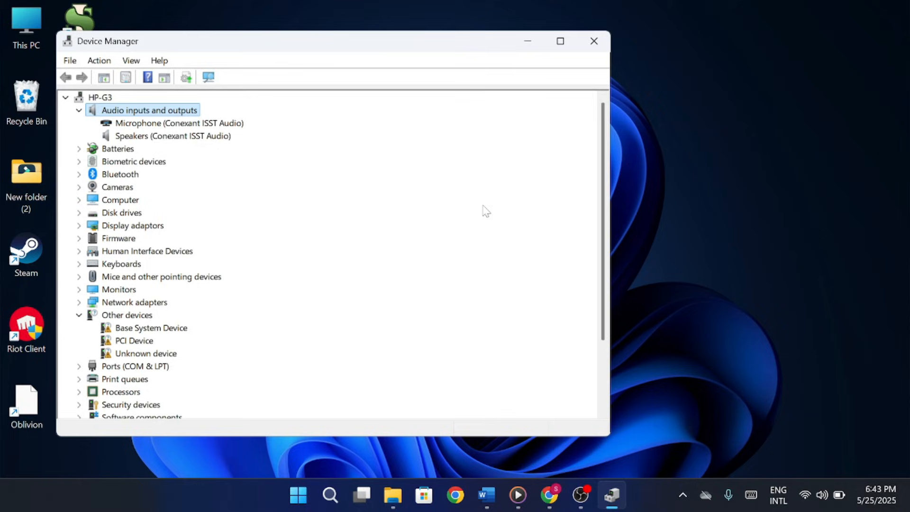
pyautogui.moveTo(731, 123)
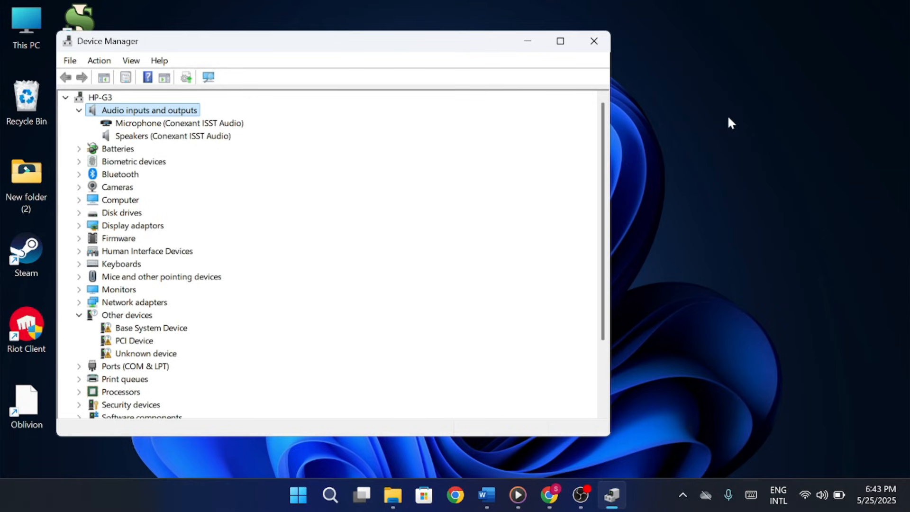
pyautogui.click(593, 41)
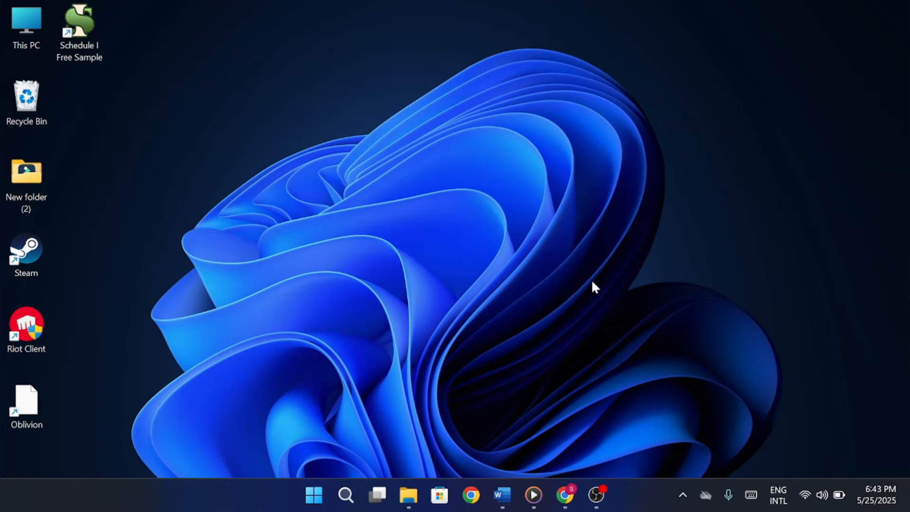
pyautogui.moveTo(600, 385)
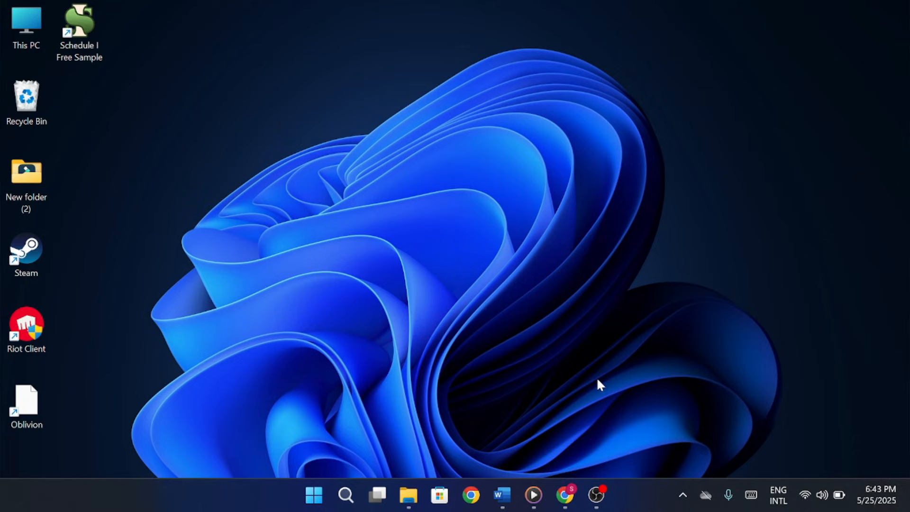
pyautogui.moveTo(610, 347)
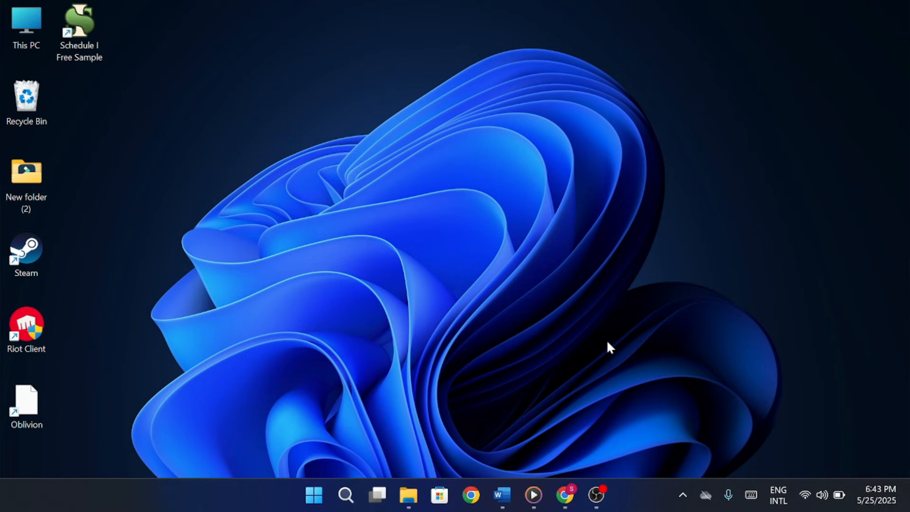